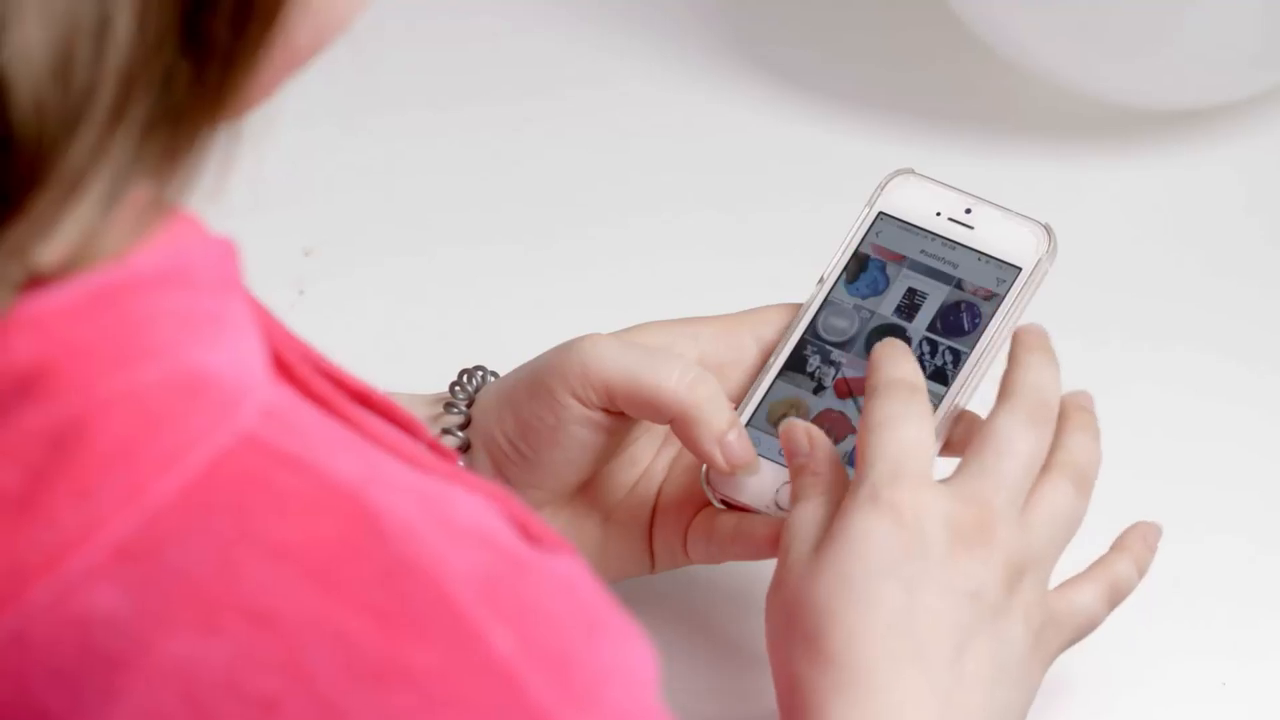
click(895, 360)
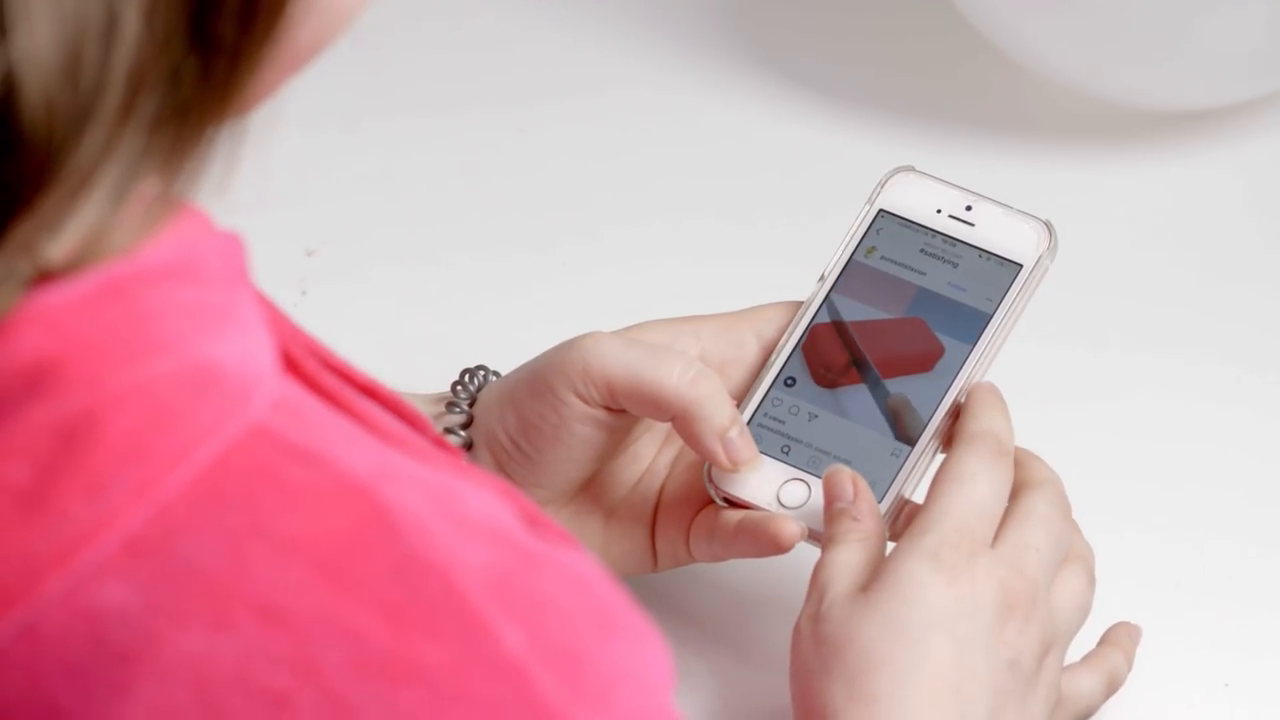